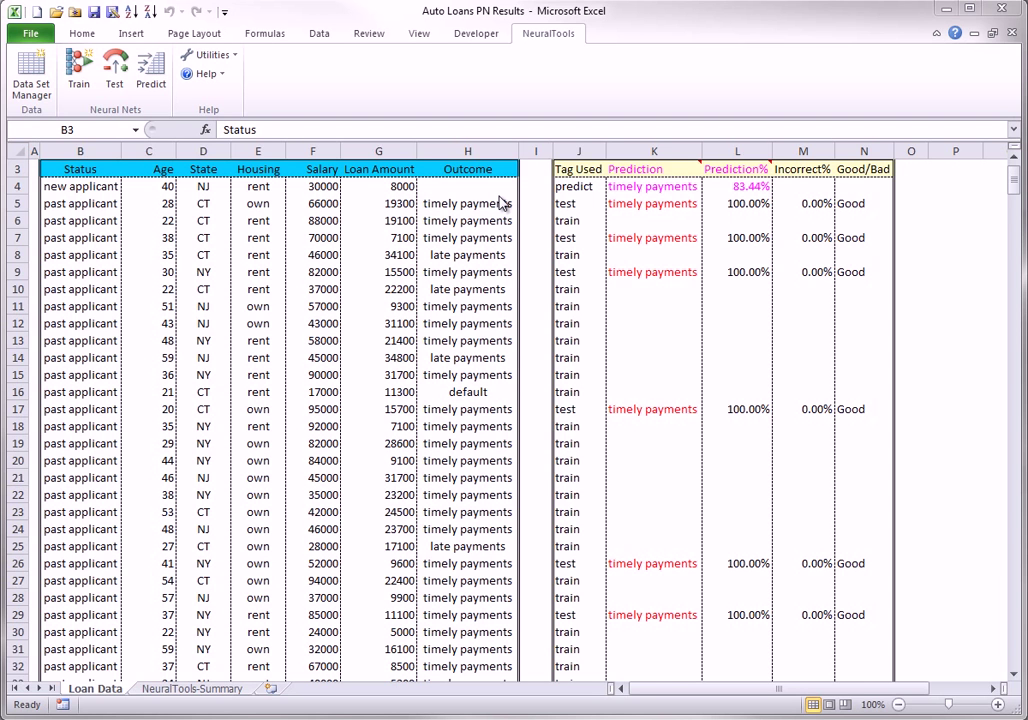
Step: Show the auto loan NeuralTools-Summary sheet with training, testing and prediction statistics
{"action": "left_click", "coordinate": [192, 688]}
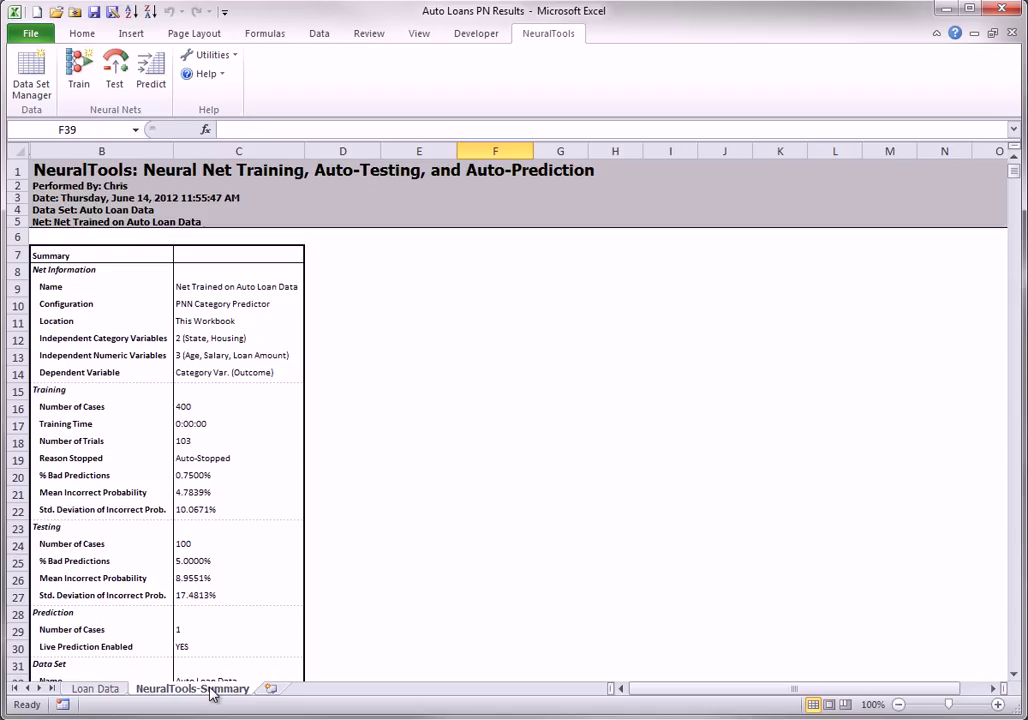
{"action": "mouse_move", "coordinate": [196, 488]}
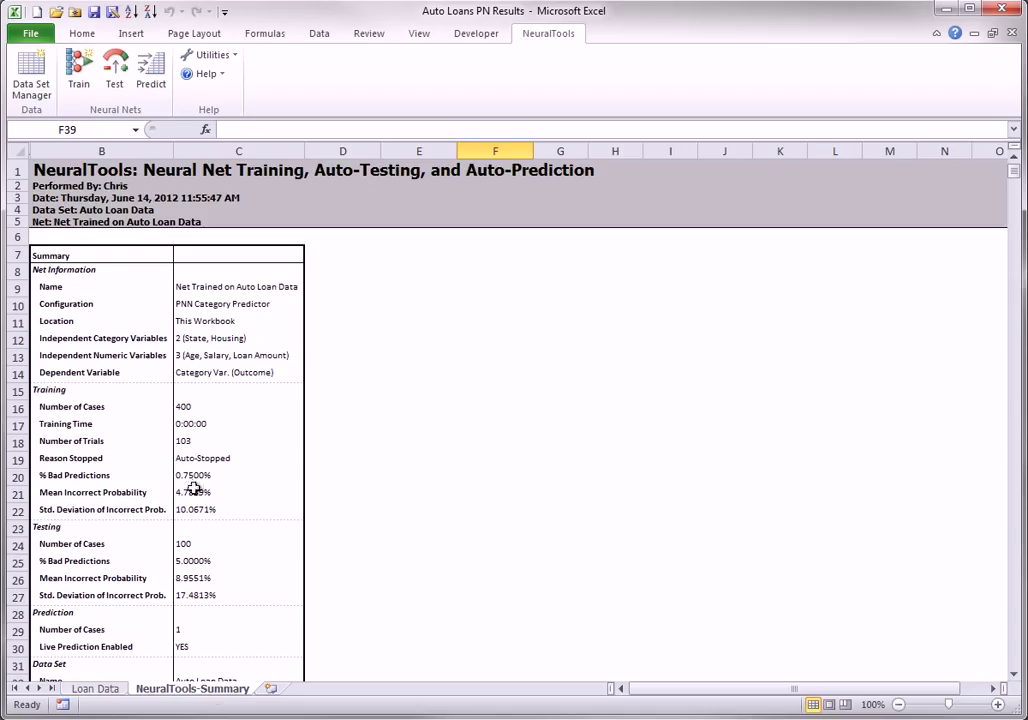
{"action": "mouse_move", "coordinate": [180, 578]}
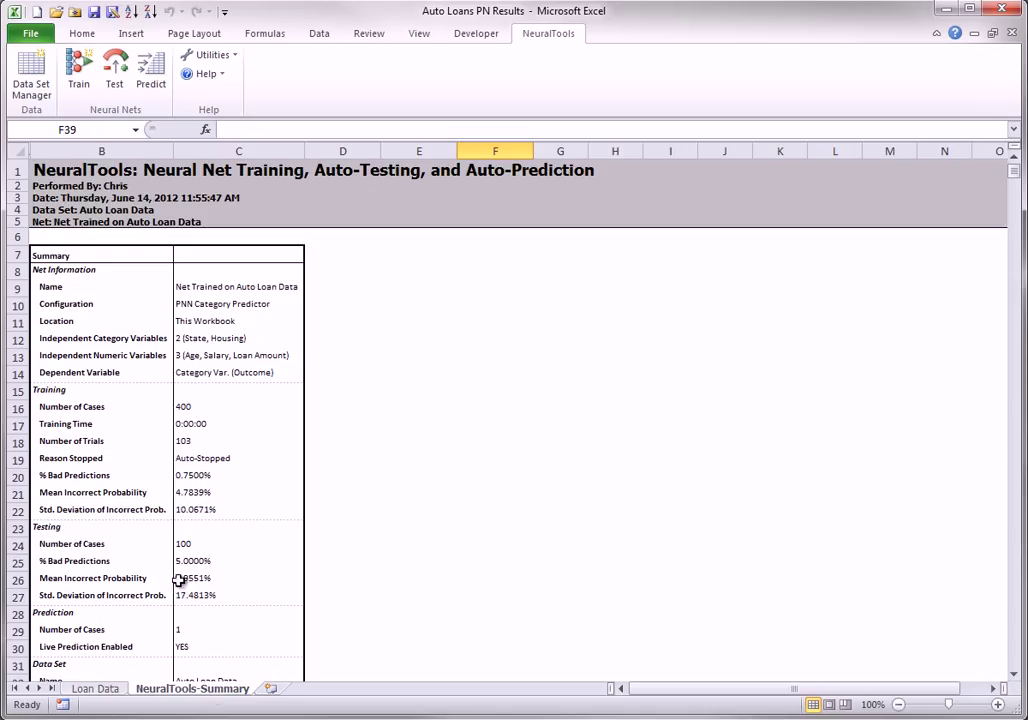
{"action": "mouse_move", "coordinate": [200, 578]}
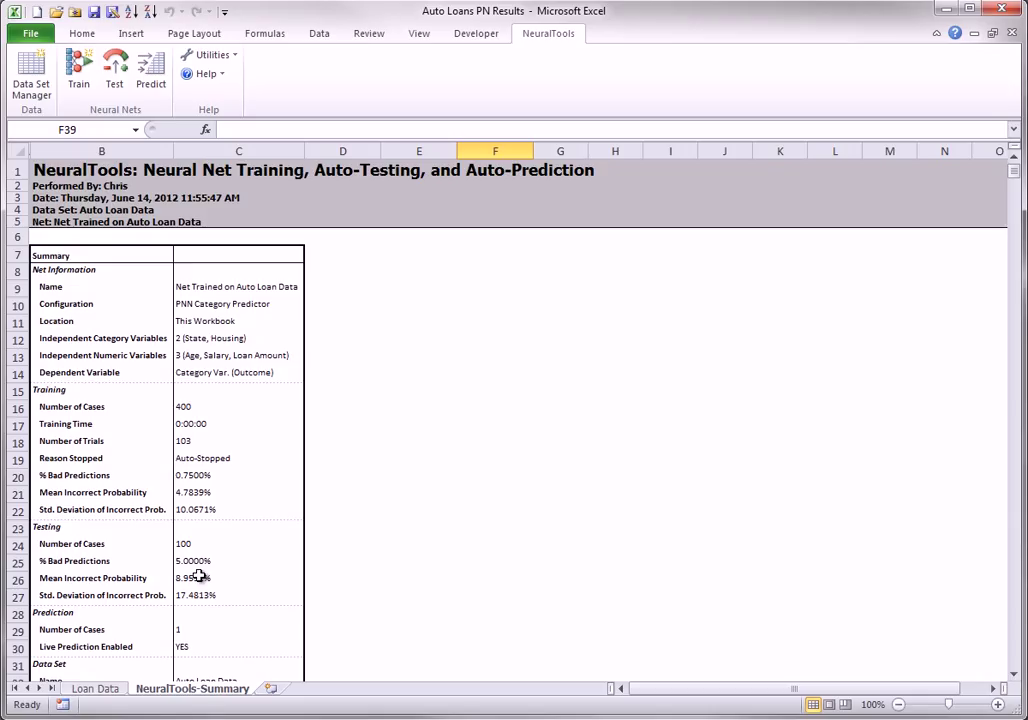
{"action": "mouse_move", "coordinate": [198, 604]}
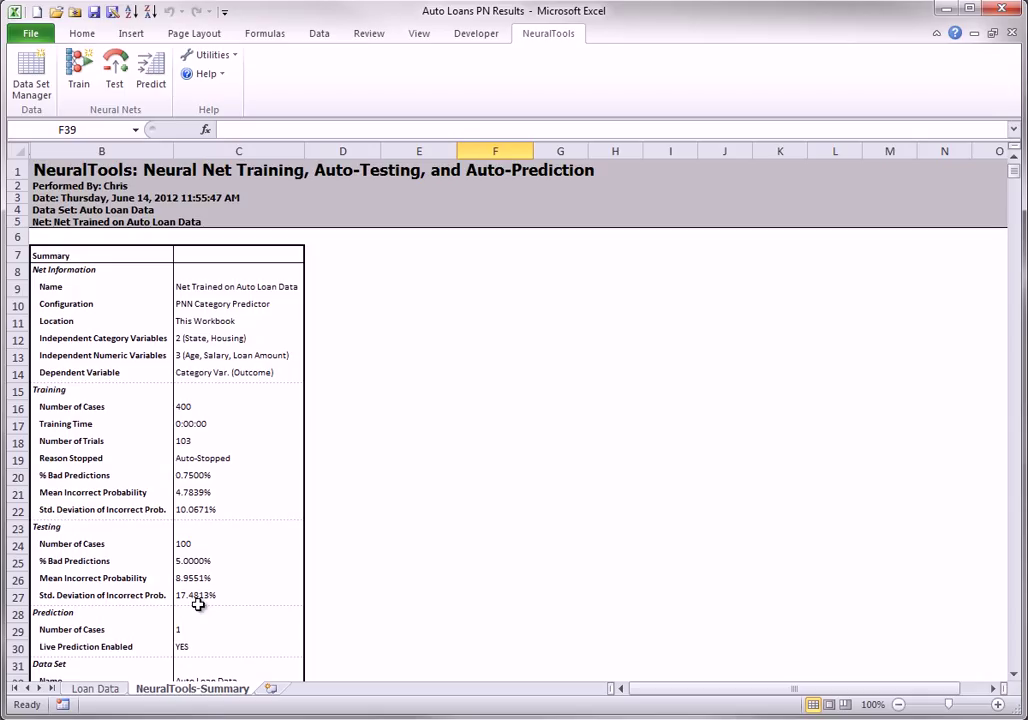
{"action": "mouse_move", "coordinate": [788, 564]}
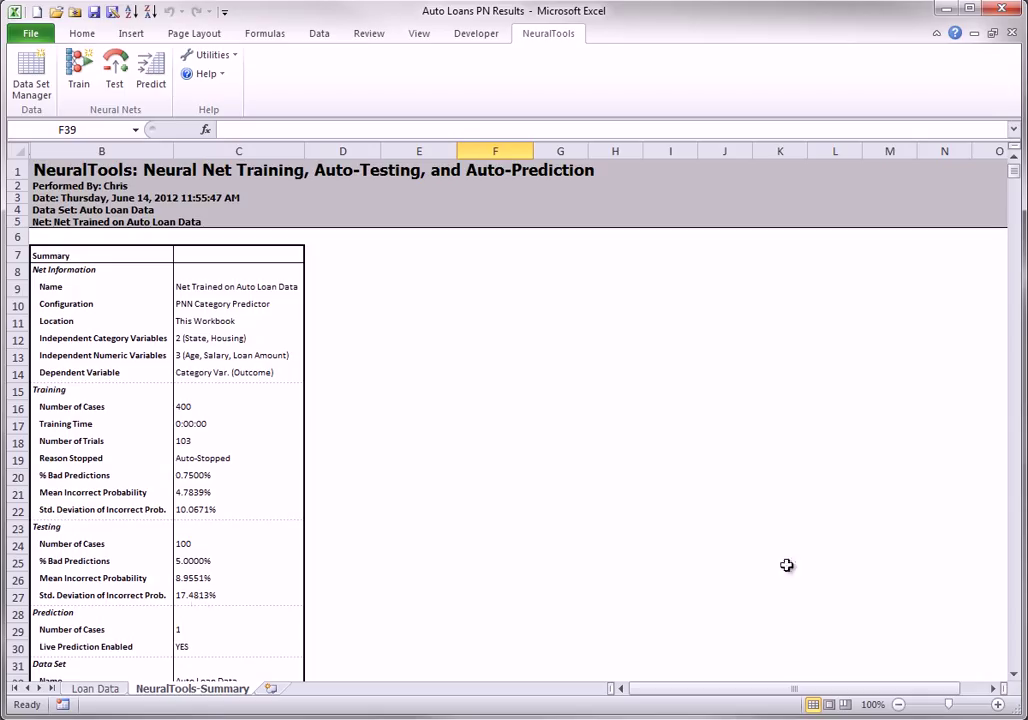
Step: Scroll the summary down to the training and testing classification matrices
{"action": "scroll", "scroll_direction": "down", "scroll_amount": 3}
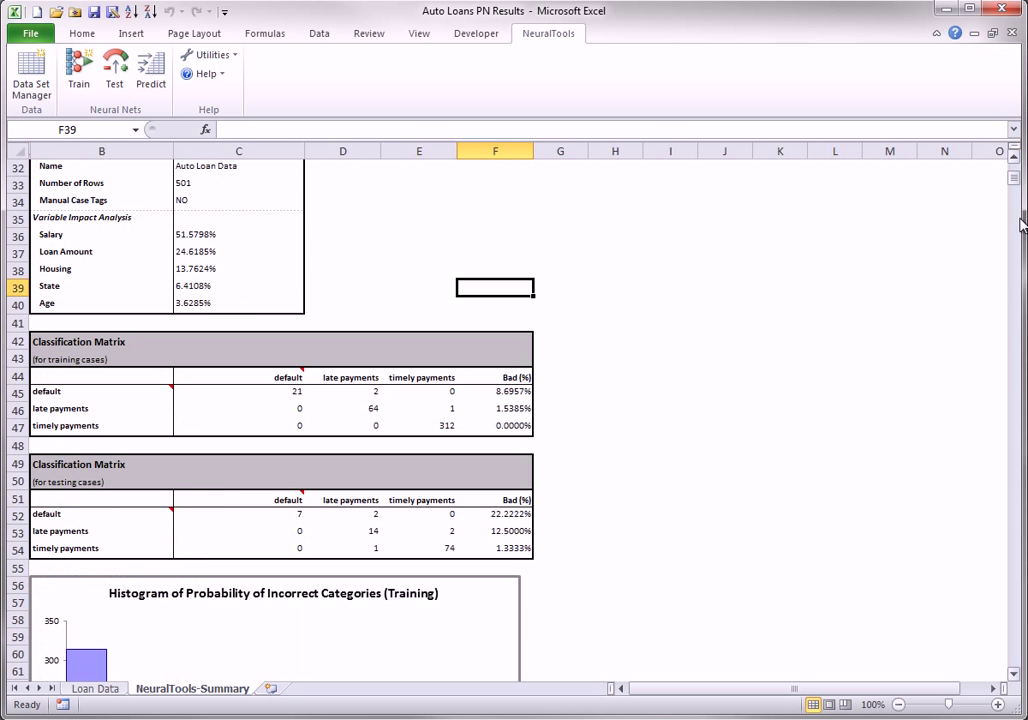
{"action": "mouse_move", "coordinate": [140, 540]}
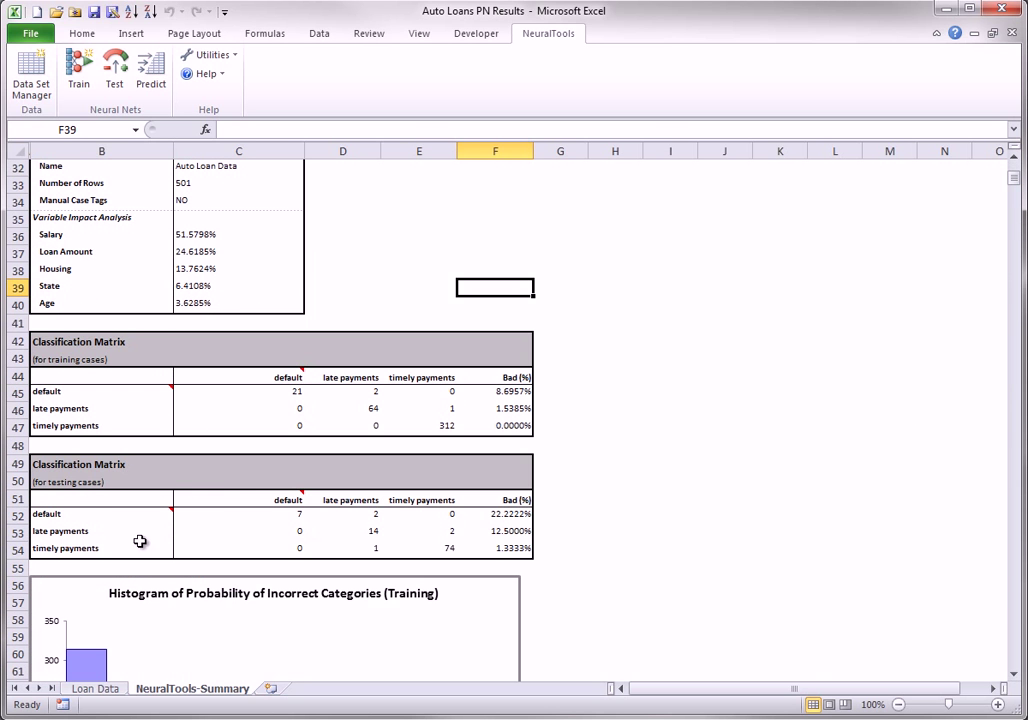
{"action": "mouse_move", "coordinate": [502, 532]}
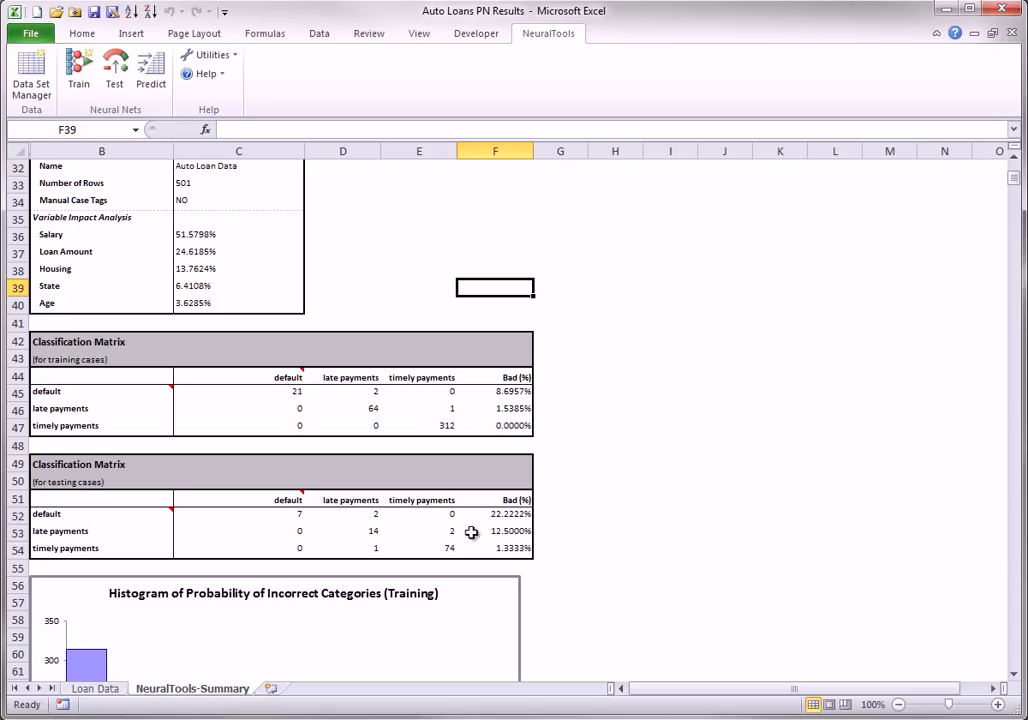
{"action": "mouse_move", "coordinate": [468, 532]}
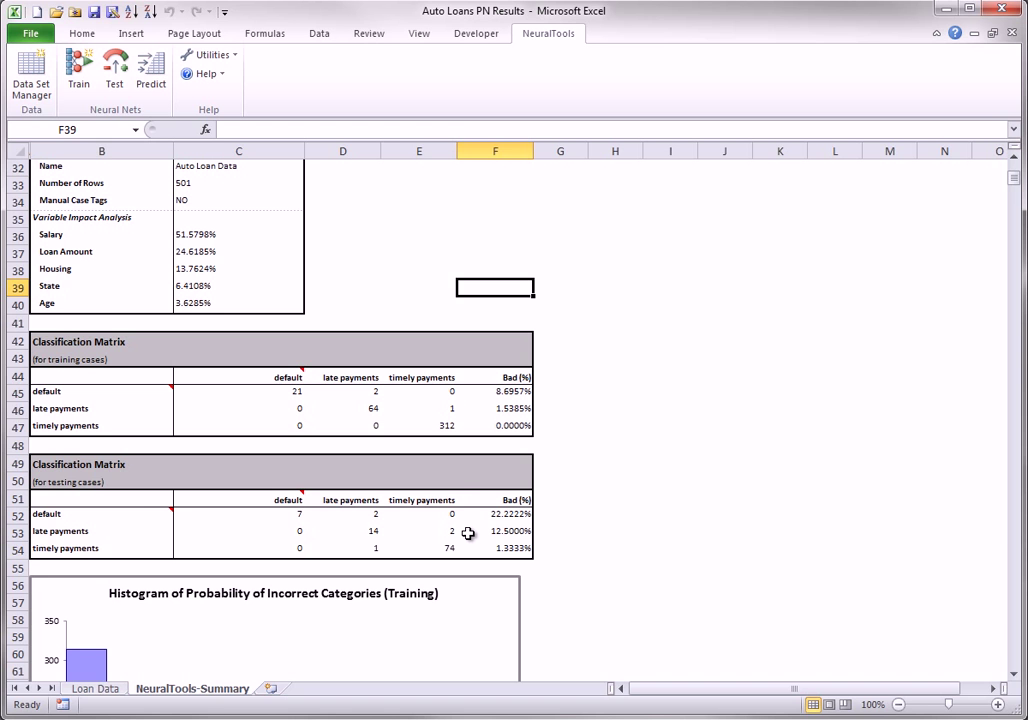
Step: Scroll down to the incorrect-category probability histograms for training and testing cases
{"action": "scroll", "scroll_direction": "down", "scroll_amount": 3}
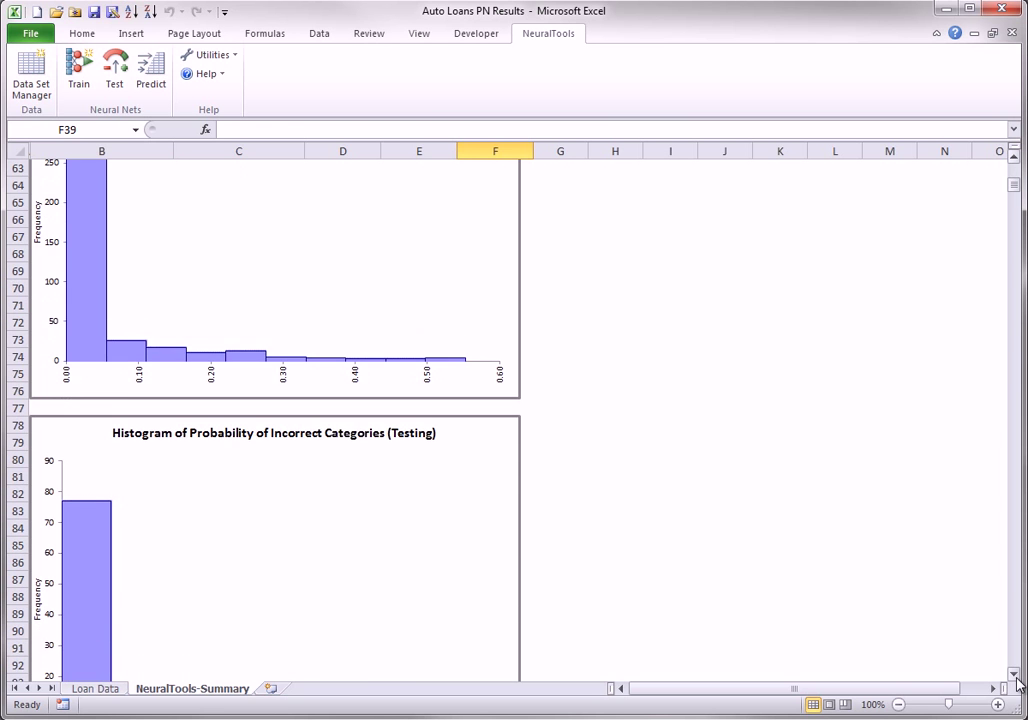
{"action": "scroll", "scroll_direction": "down", "scroll_amount": 3}
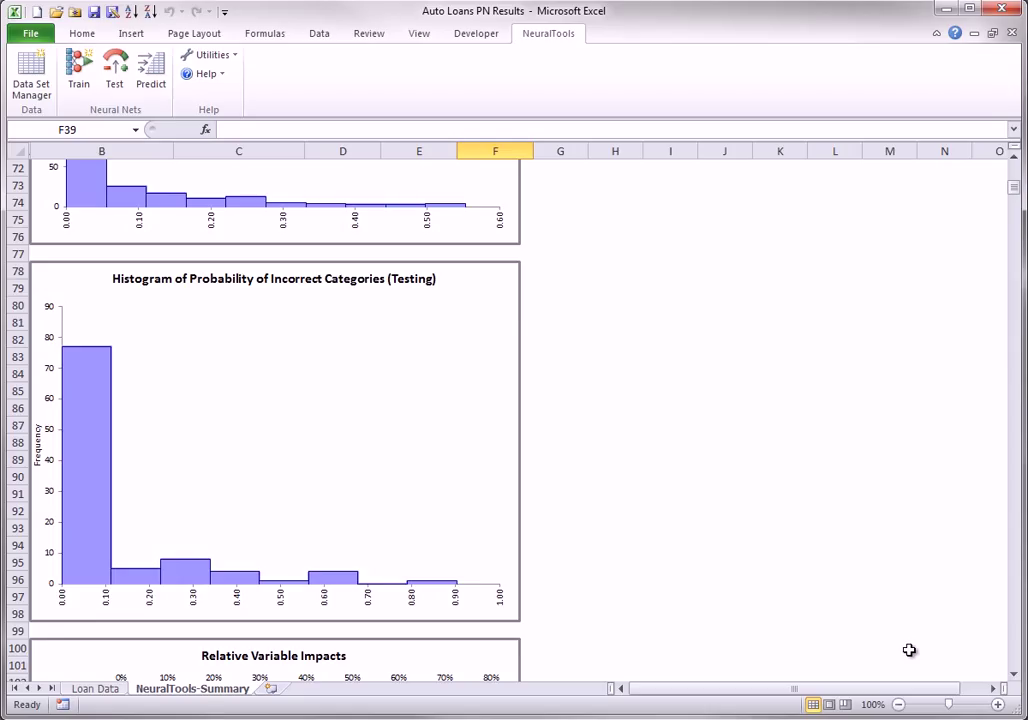
{"action": "mouse_move", "coordinate": [424, 590]}
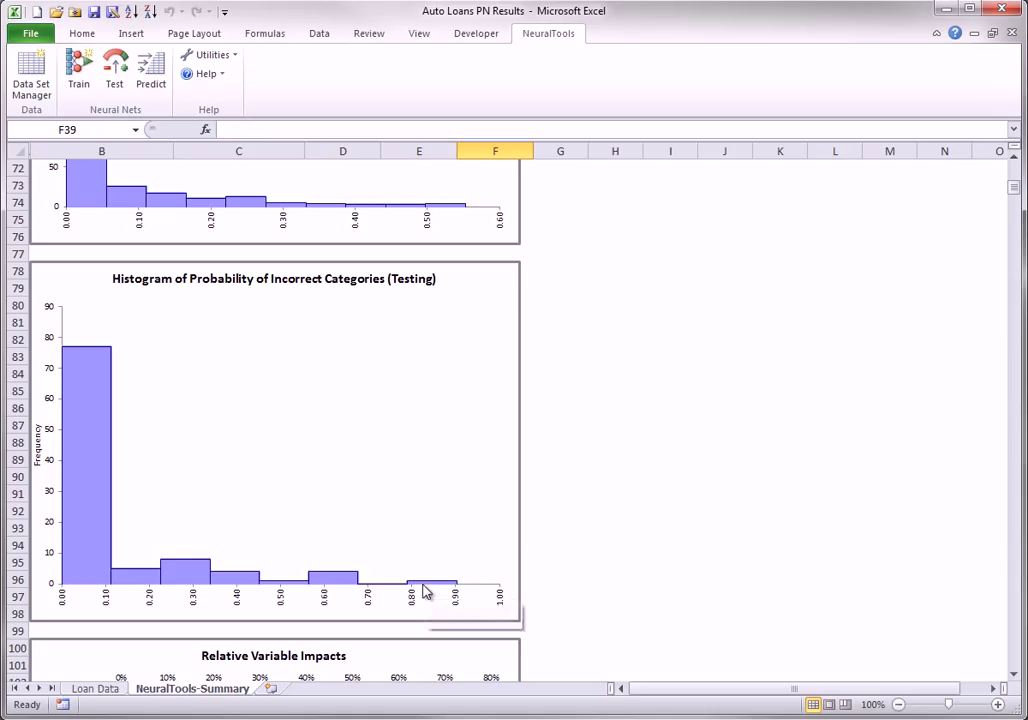
{"action": "mouse_move", "coordinate": [424, 584]}
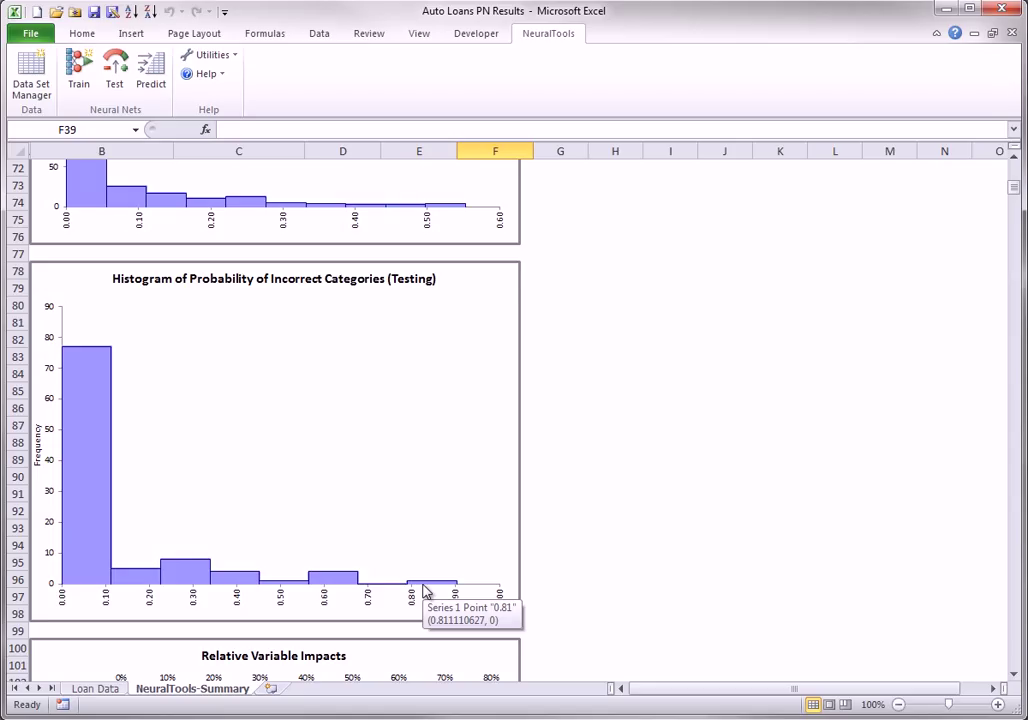
{"action": "mouse_move", "coordinate": [432, 588]}
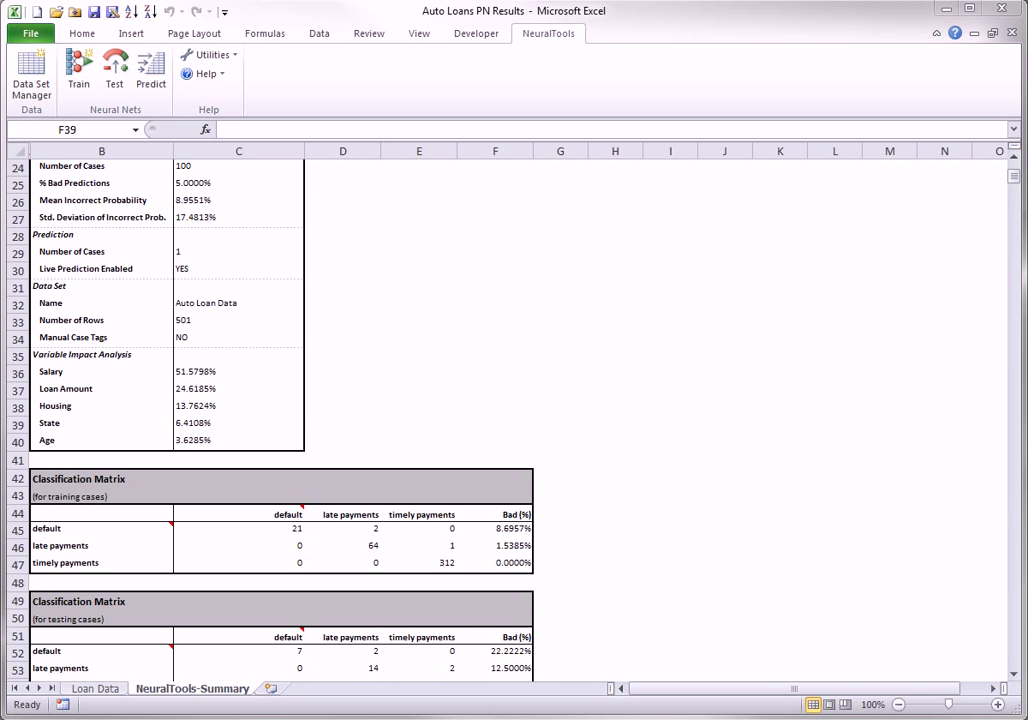
{"action": "mouse_move", "coordinate": [494, 164]}
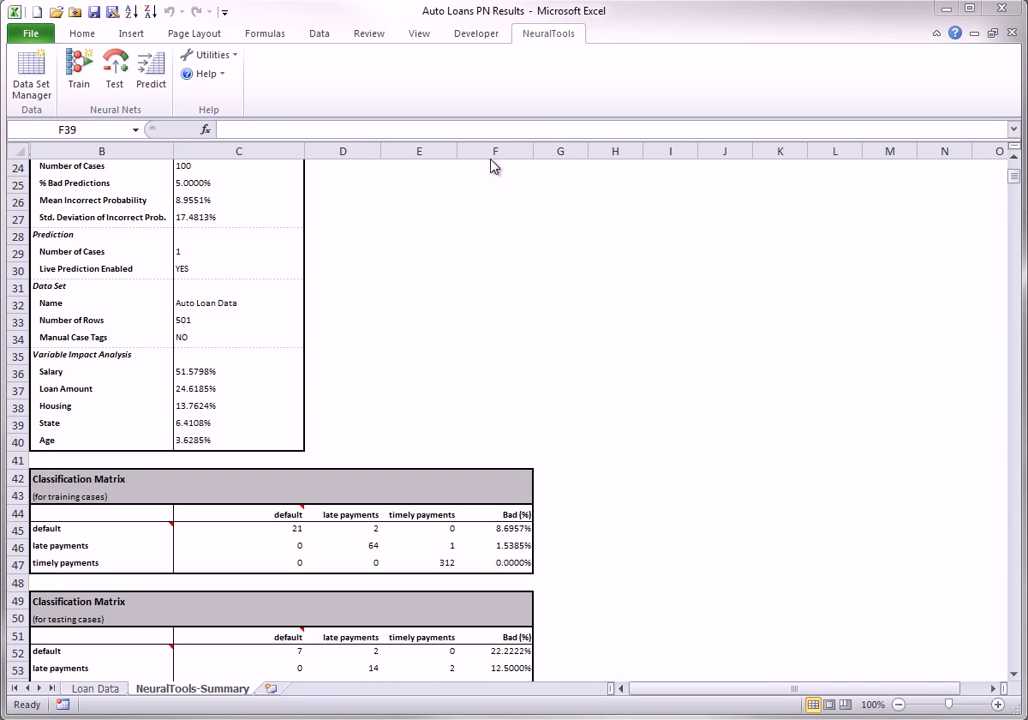
{"action": "mouse_move", "coordinate": [200, 386]}
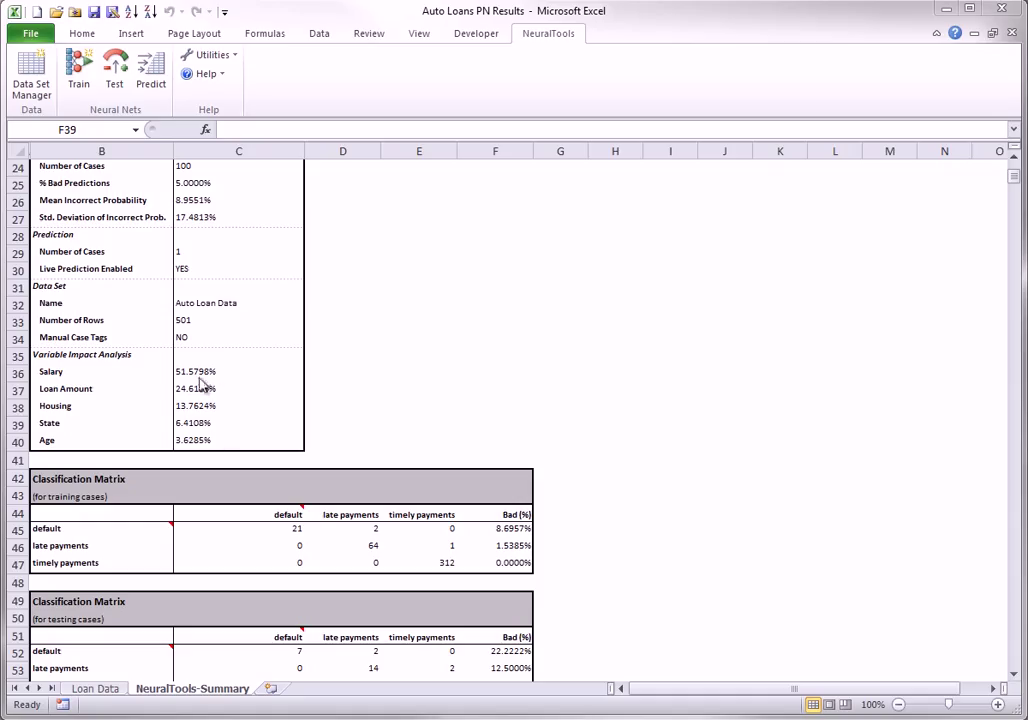
{"action": "mouse_move", "coordinate": [892, 420]}
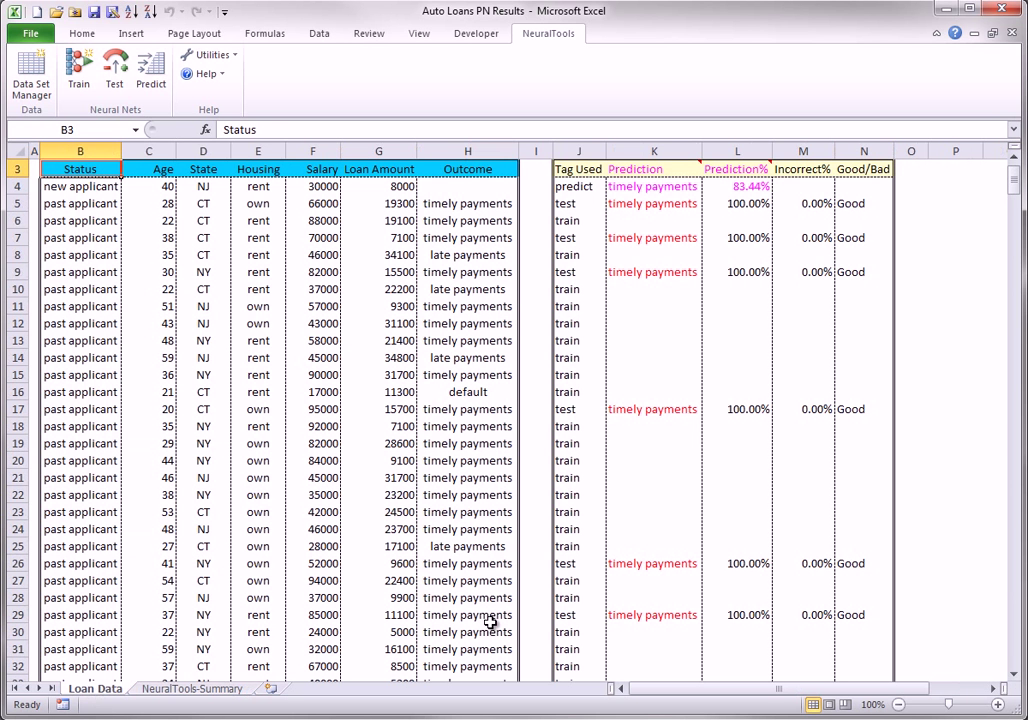
{"action": "mouse_move", "coordinate": [864, 548]}
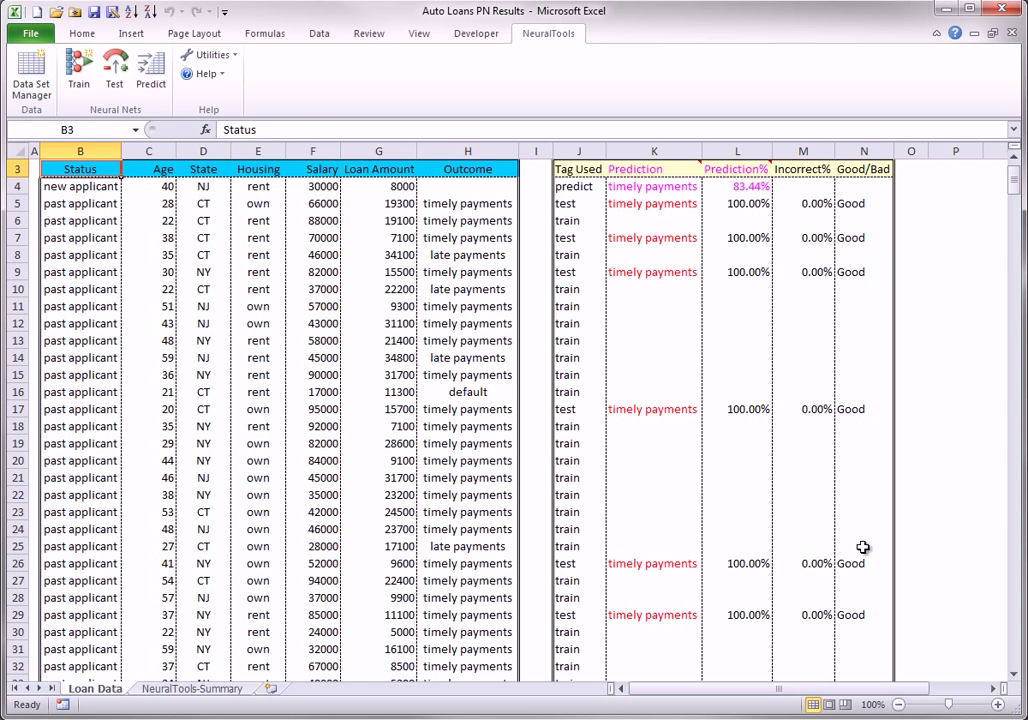
{"action": "mouse_move", "coordinate": [764, 236]}
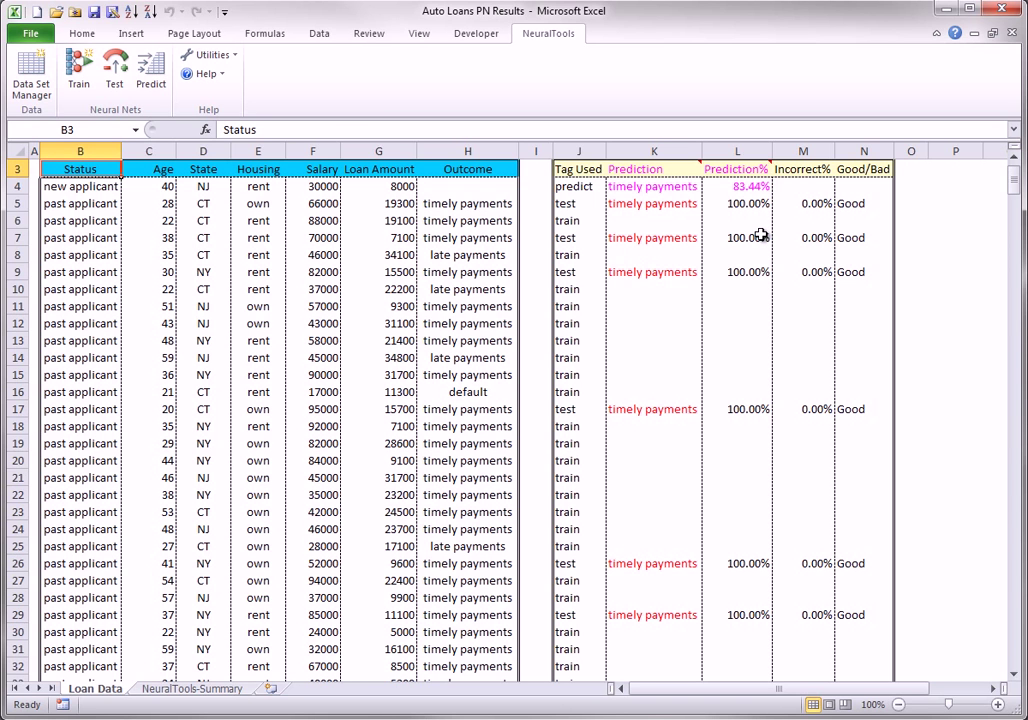
{"action": "mouse_move", "coordinate": [770, 236]}
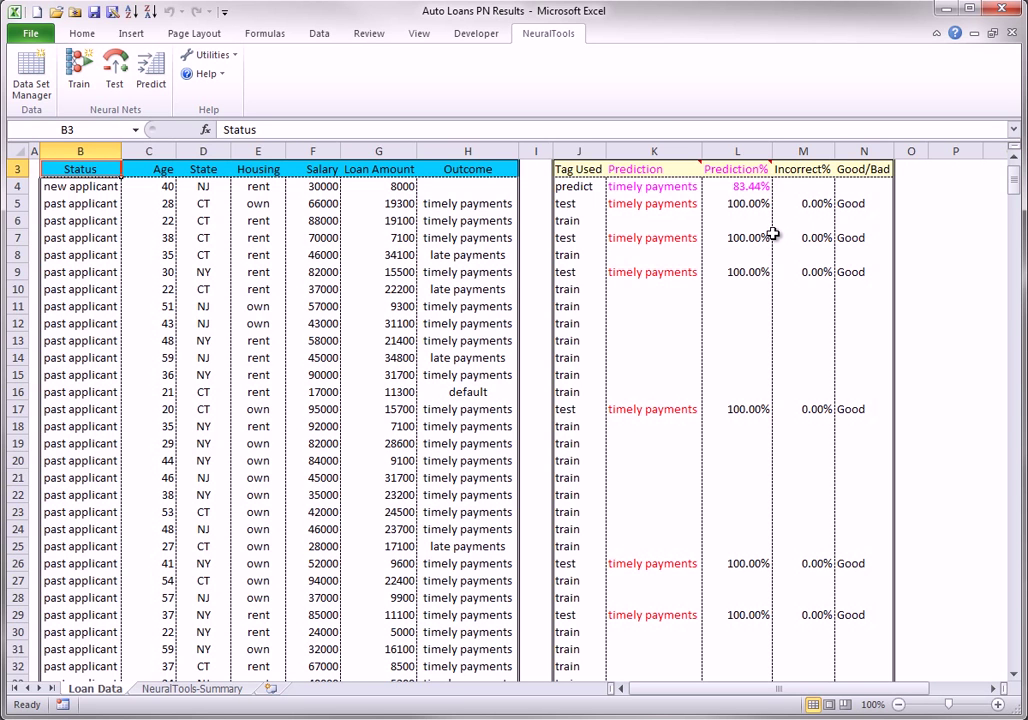
{"action": "mouse_move", "coordinate": [852, 236]}
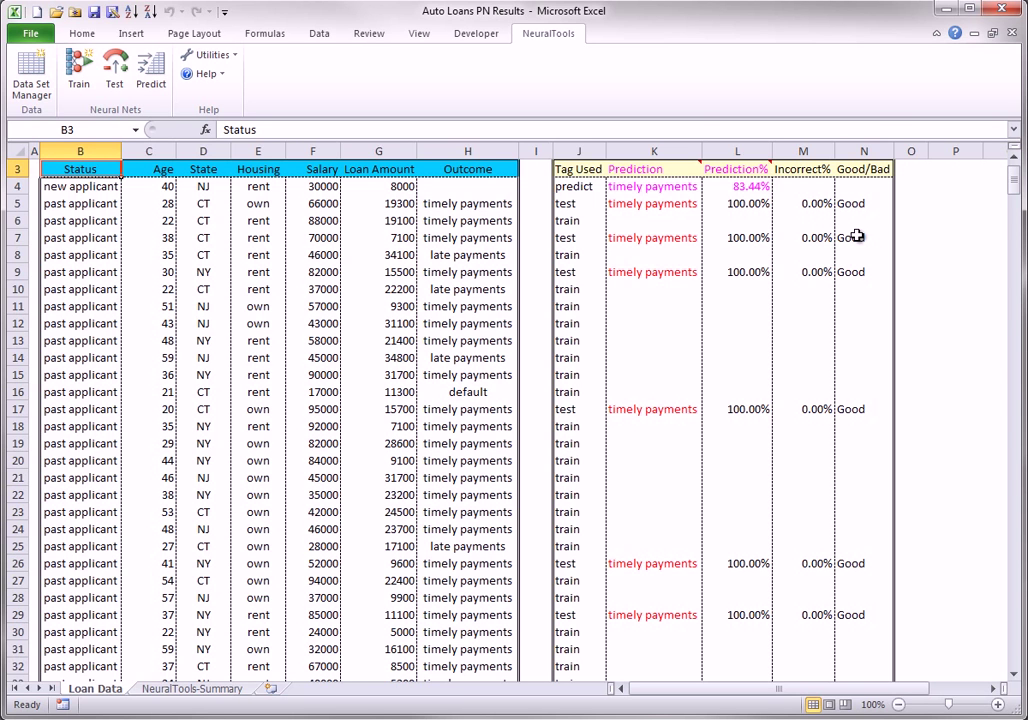
{"action": "mouse_move", "coordinate": [856, 236]}
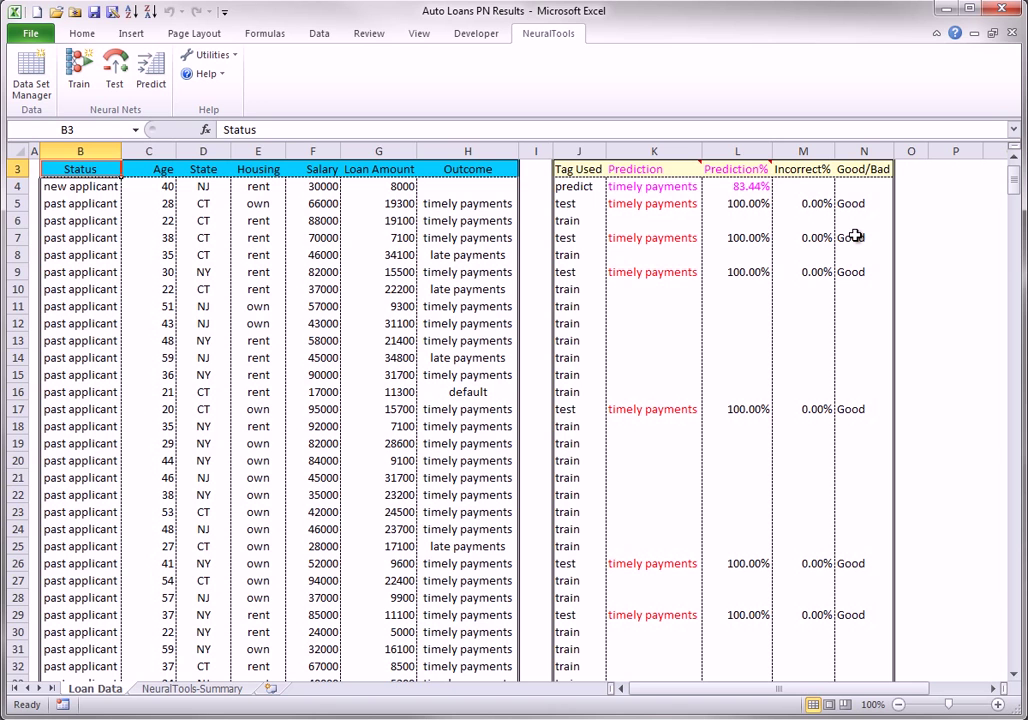
{"action": "mouse_move", "coordinate": [672, 188]}
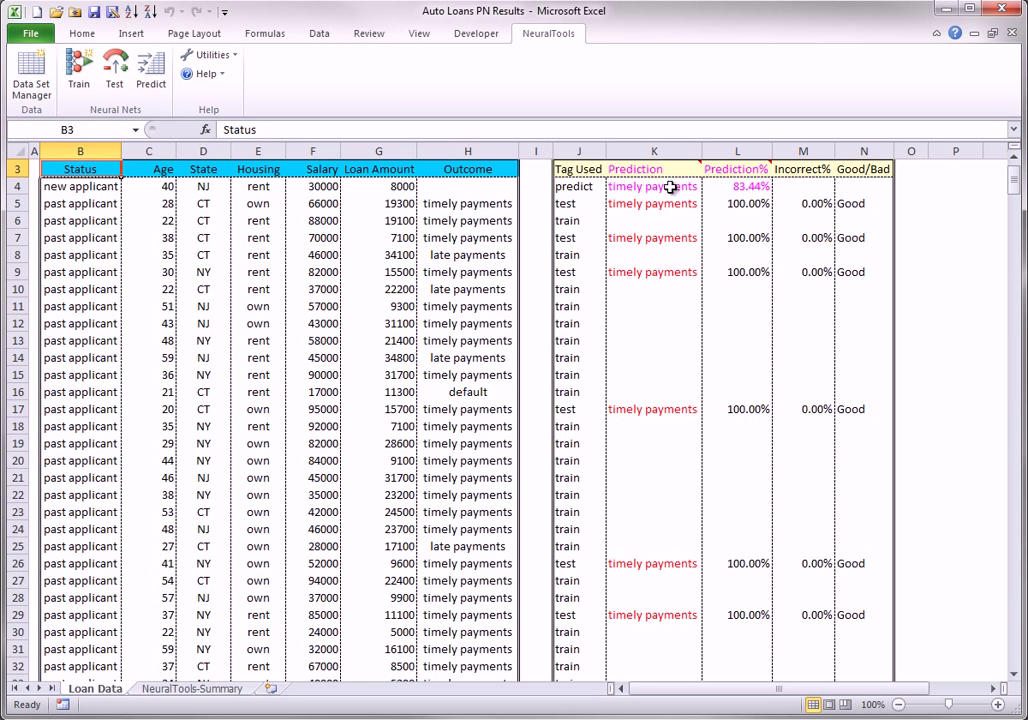
{"action": "mouse_move", "coordinate": [756, 190]}
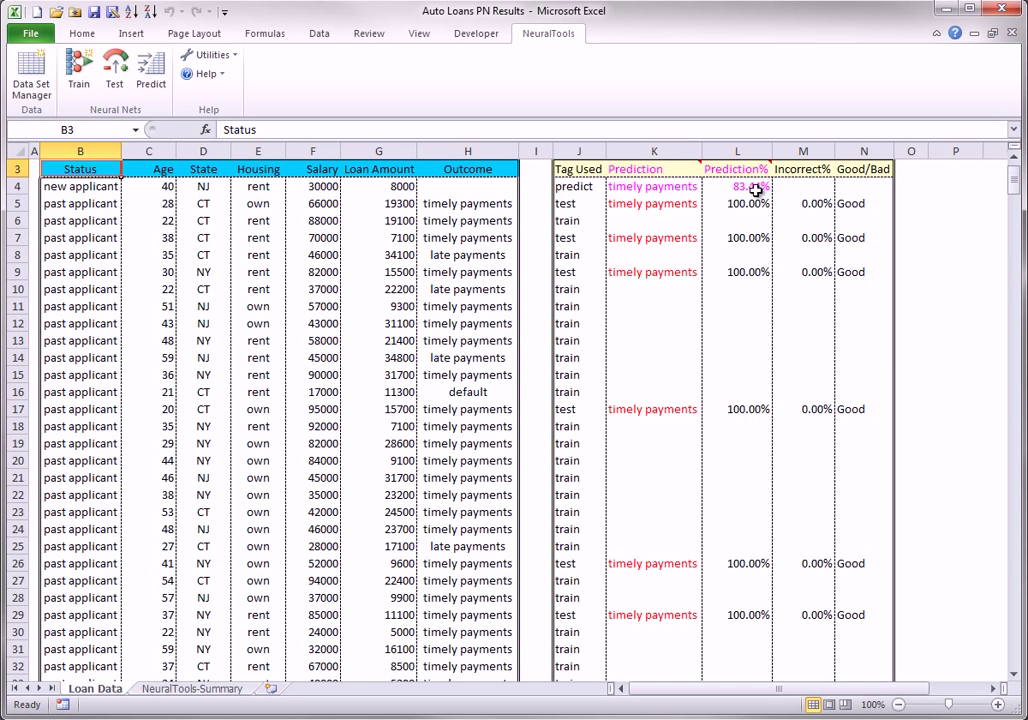
{"action": "mouse_move", "coordinate": [756, 190]}
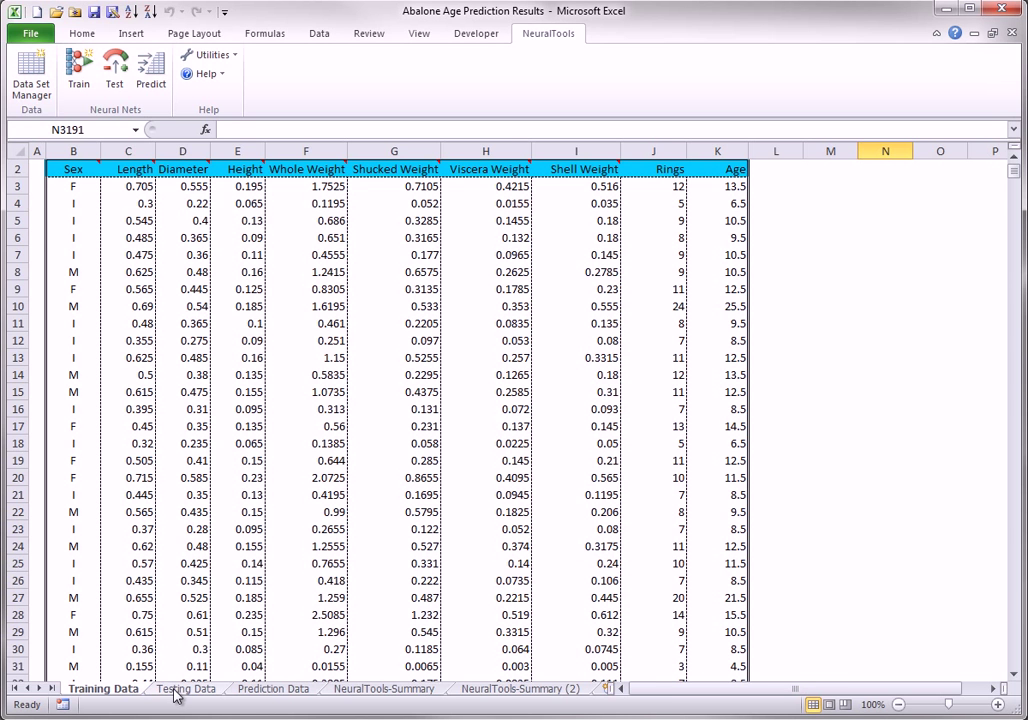
{"action": "mouse_move", "coordinate": [164, 696]}
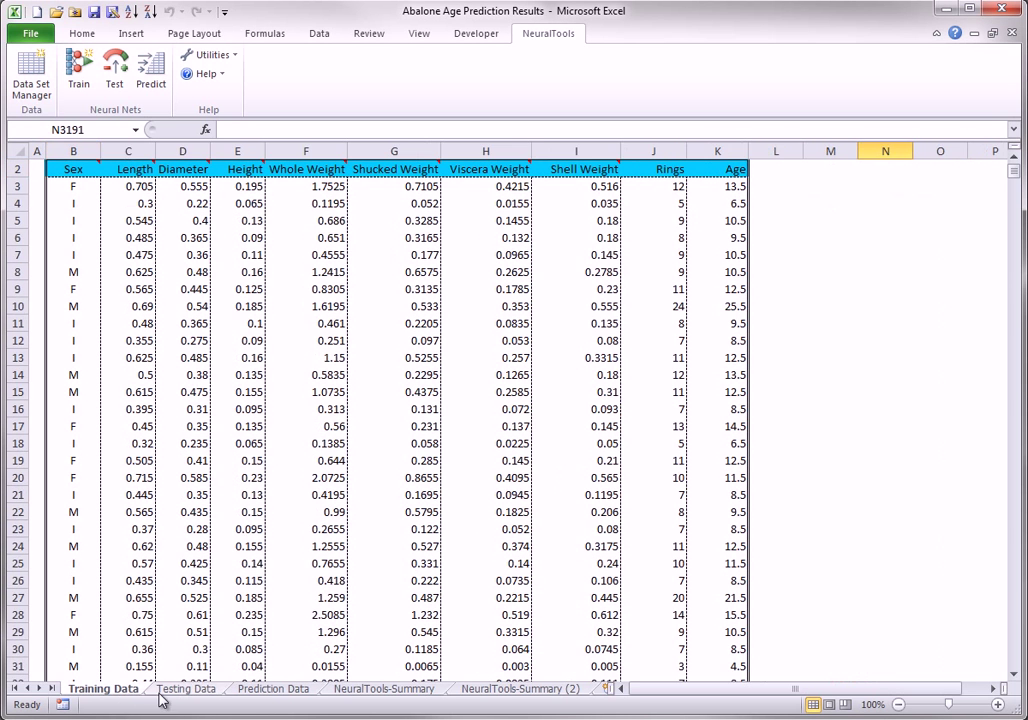
Step: Show the abalone Testing Data sheet, then its NeuralTools-Summary (2) testing report
{"action": "left_click", "coordinate": [188, 688]}
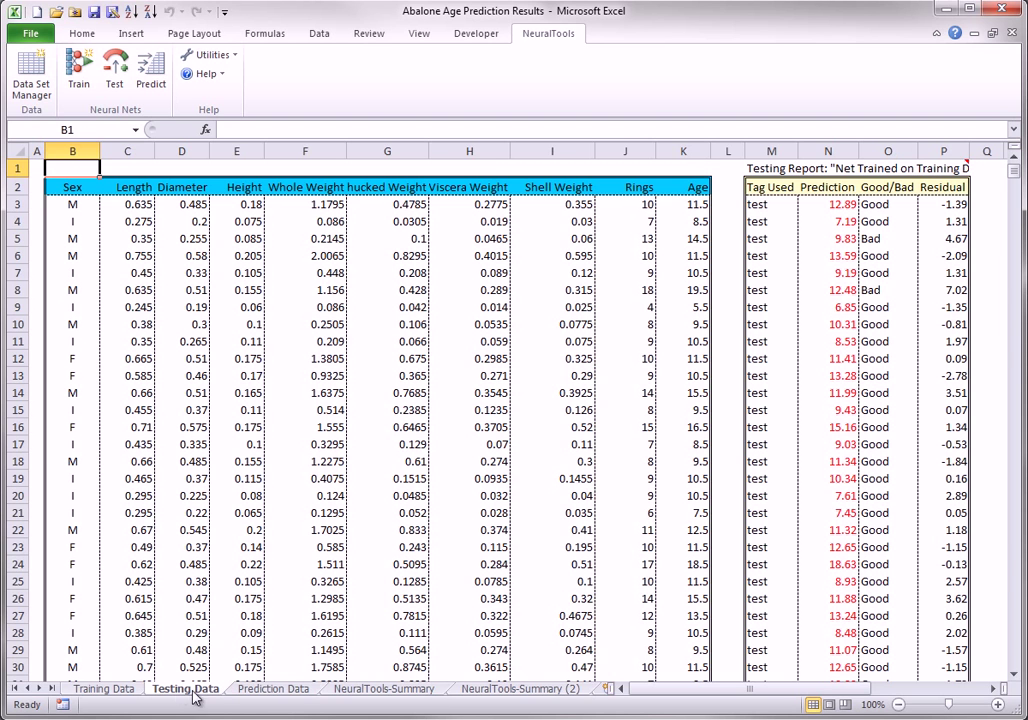
{"action": "left_click", "coordinate": [520, 688]}
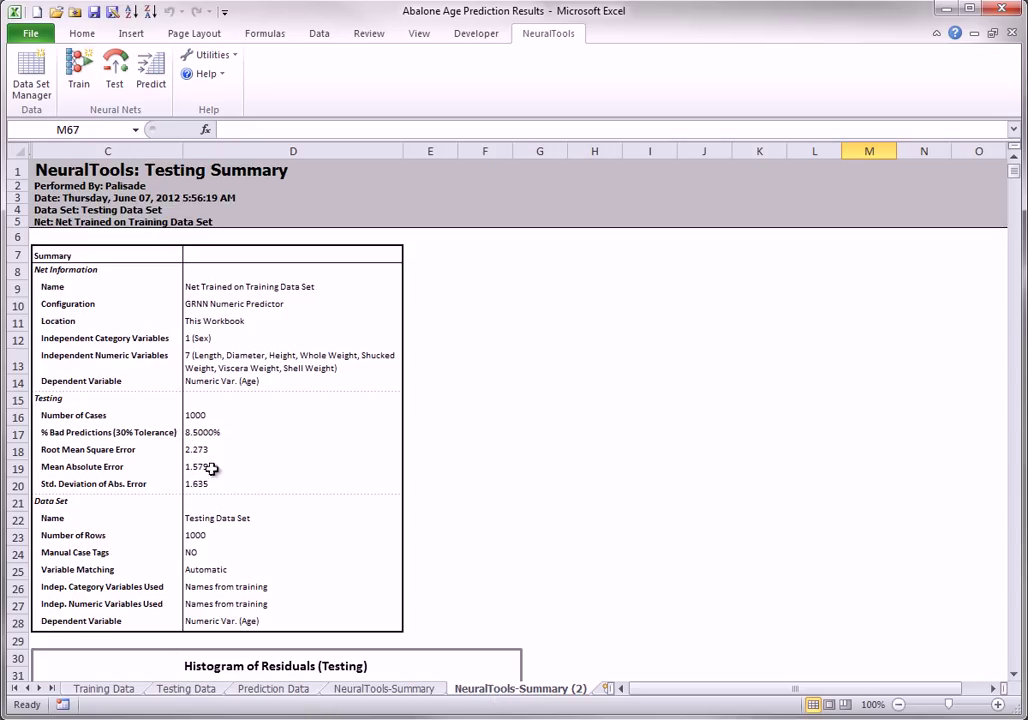
{"action": "scroll", "scroll_direction": "down", "scroll_amount": 3}
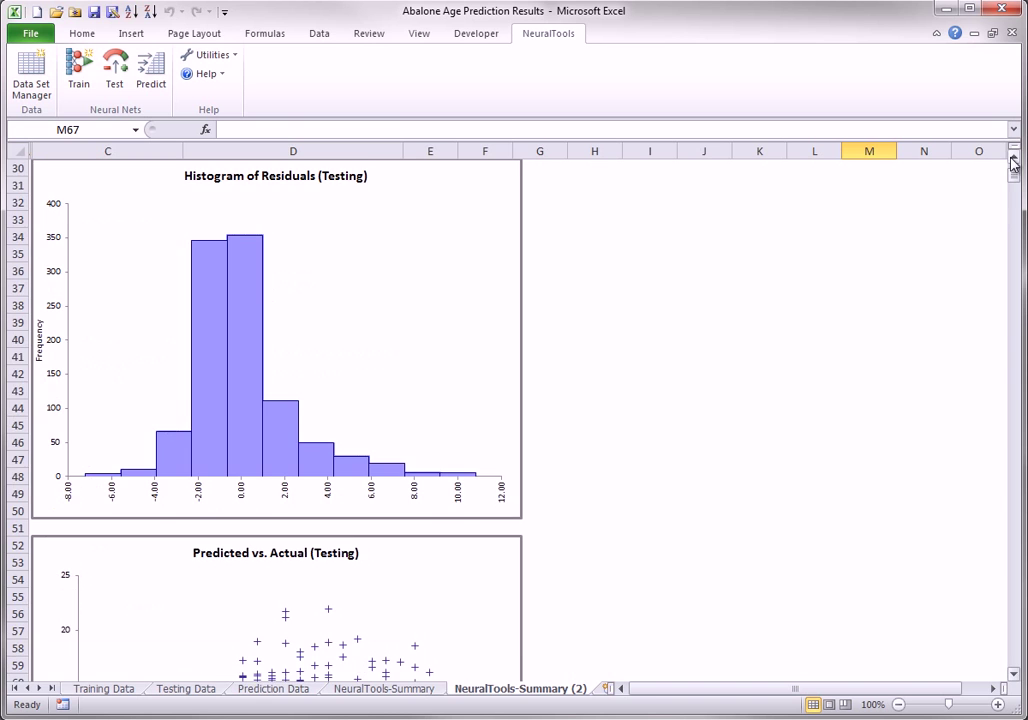
{"action": "scroll", "scroll_direction": "down", "scroll_amount": 3}
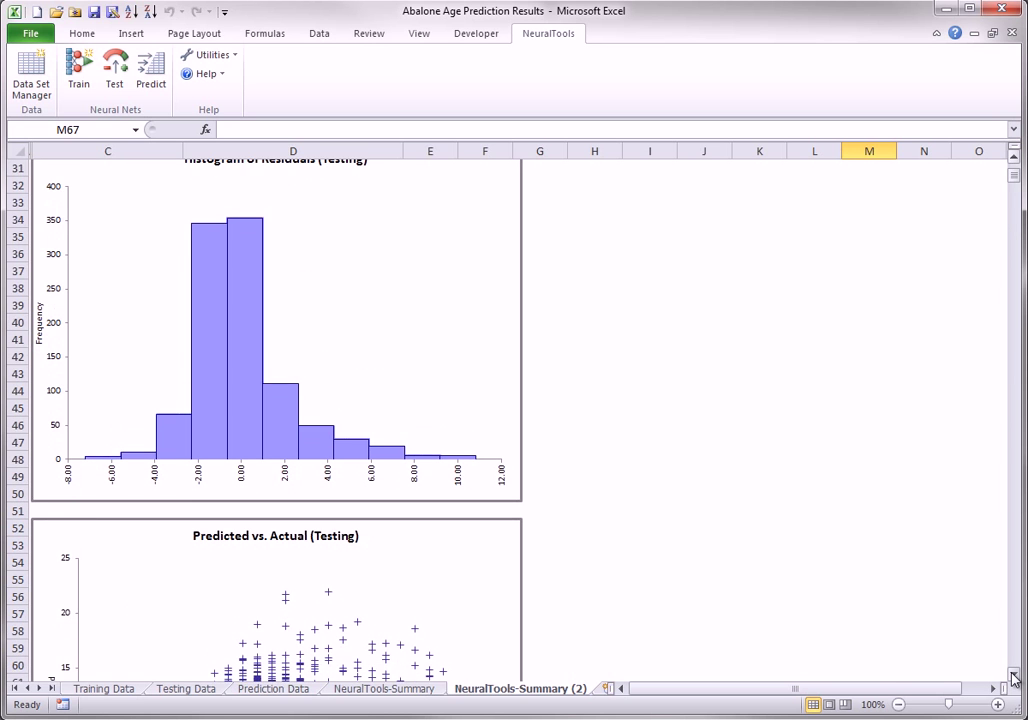
{"action": "scroll", "scroll_direction": "down", "scroll_amount": 3}
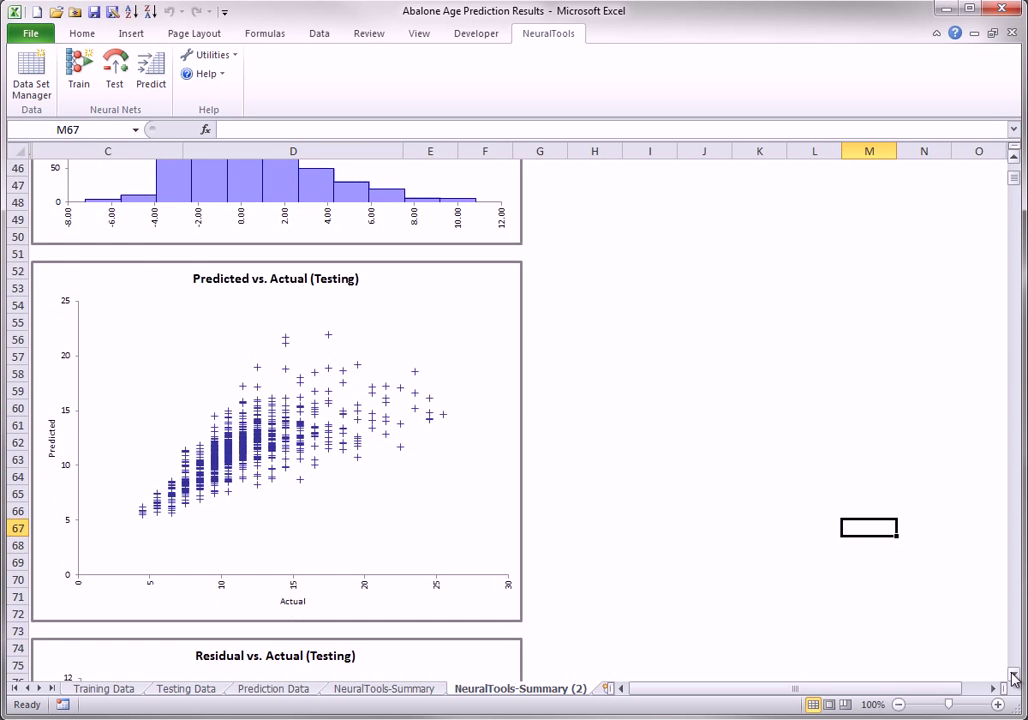
{"action": "scroll", "scroll_direction": "down", "scroll_amount": 3}
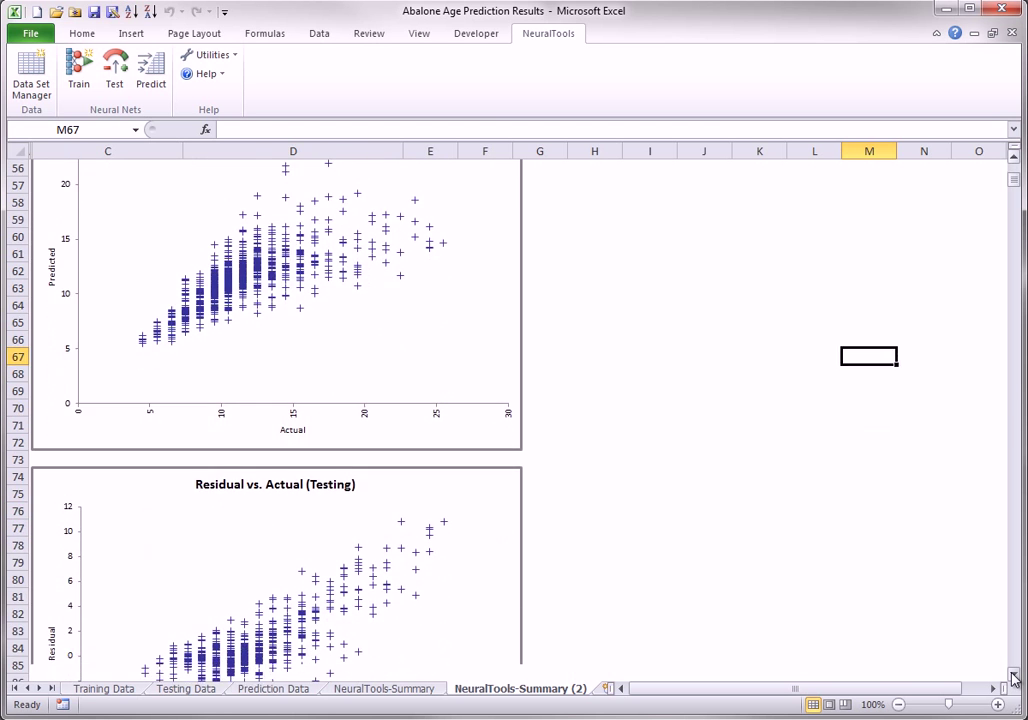
{"action": "scroll", "scroll_direction": "down", "scroll_amount": 3}
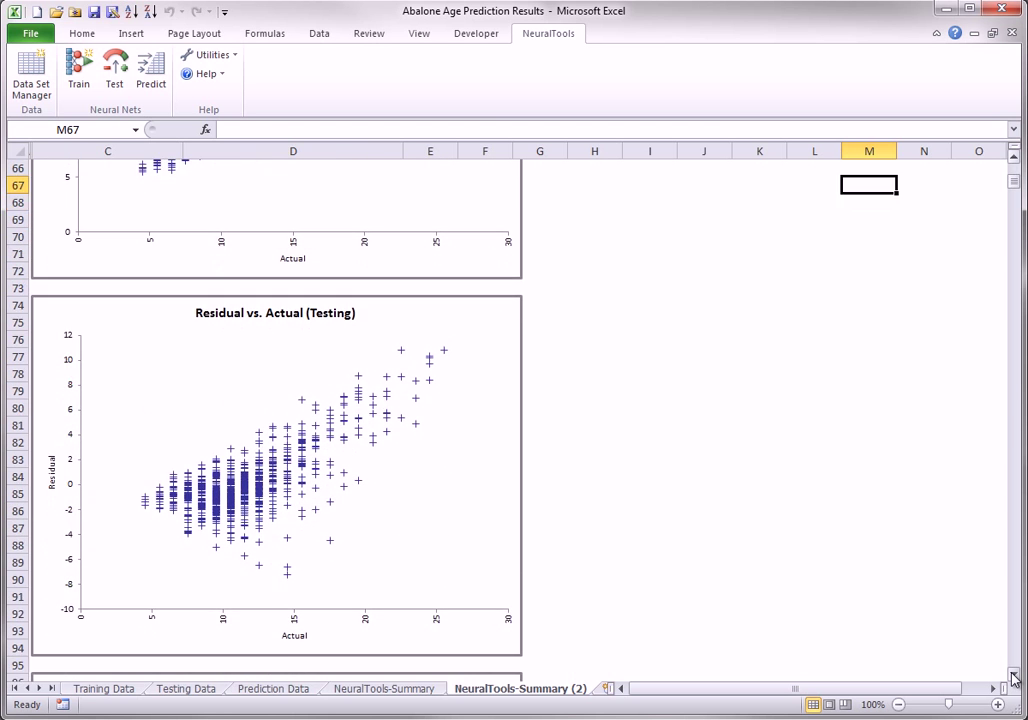
{"action": "scroll", "scroll_direction": "down", "scroll_amount": 3}
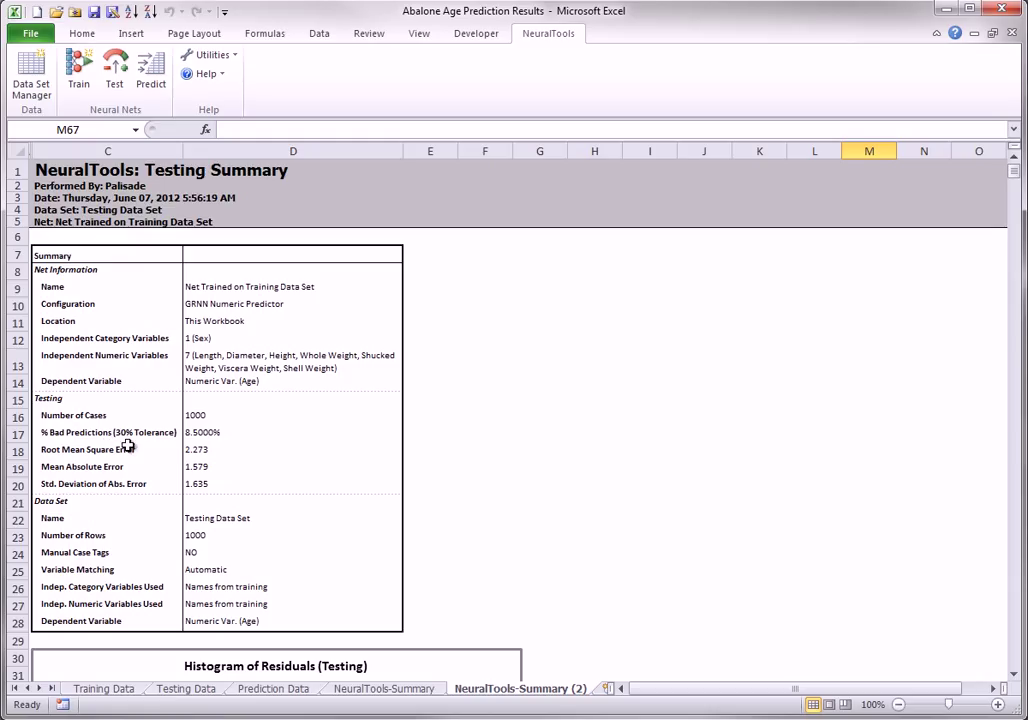
{"action": "mouse_move", "coordinate": [124, 446]}
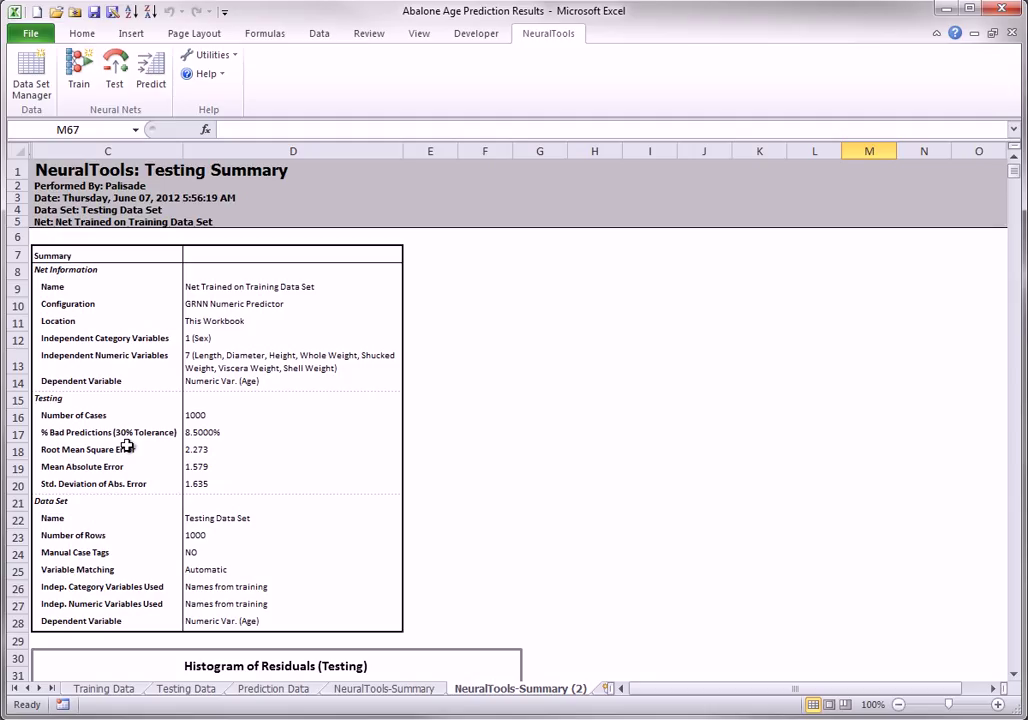
{"action": "mouse_move", "coordinate": [126, 448]}
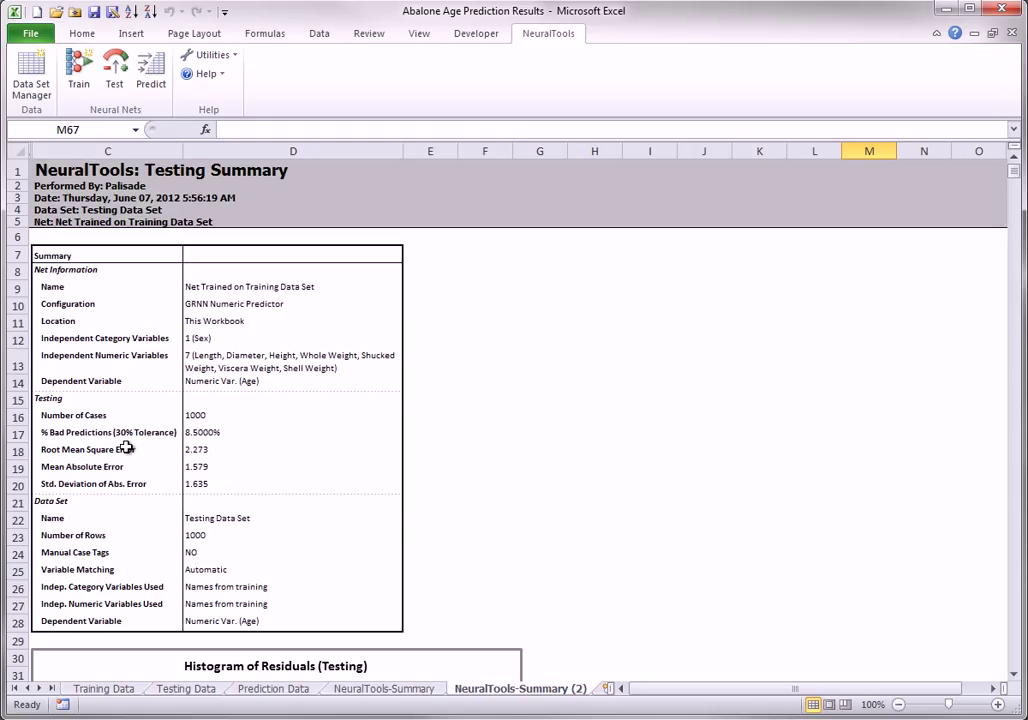
{"action": "mouse_move", "coordinate": [124, 448]}
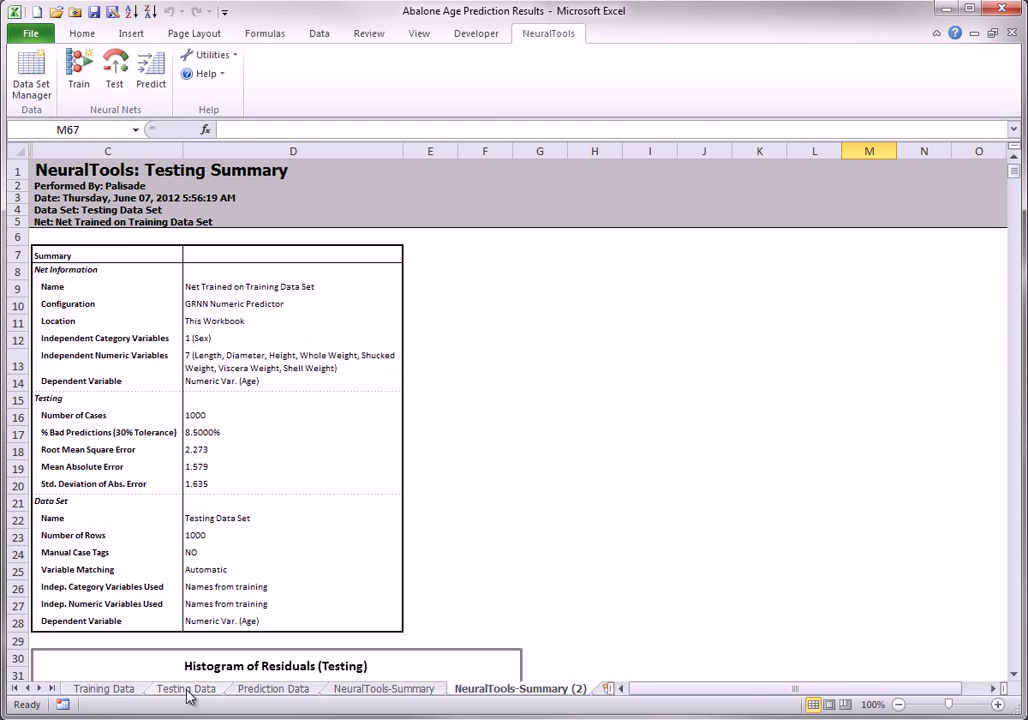
{"action": "left_click", "coordinate": [184, 688]}
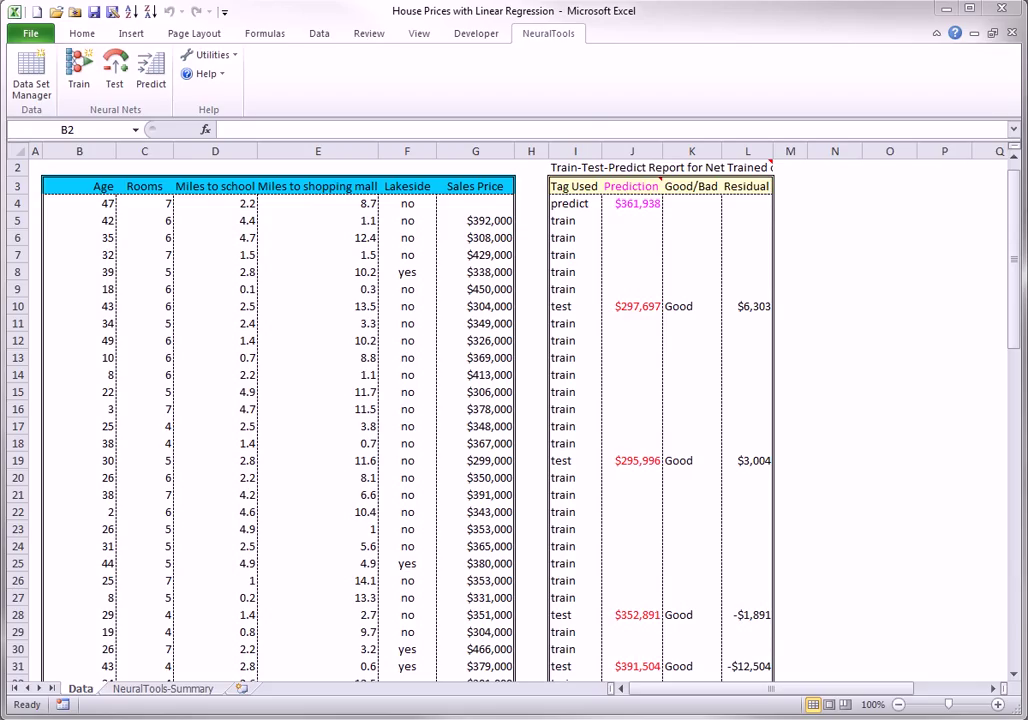
{"action": "mouse_move", "coordinate": [552, 196]}
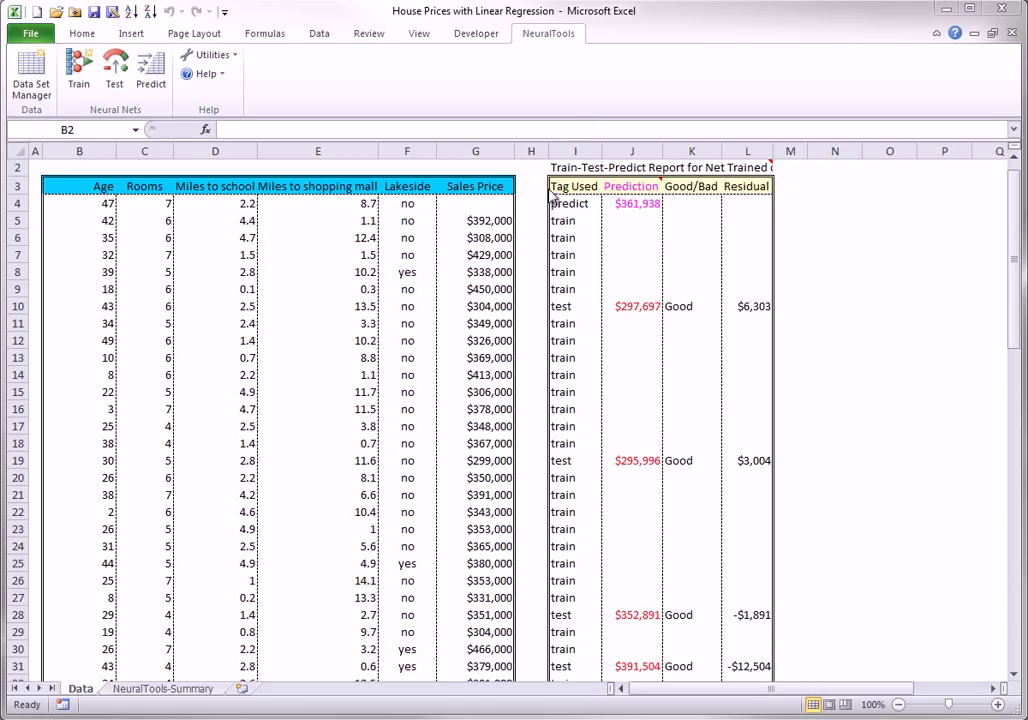
Step: Show the house price NeuralTools-Summary comparing linear predictor and neural net errors
{"action": "left_click", "coordinate": [162, 688]}
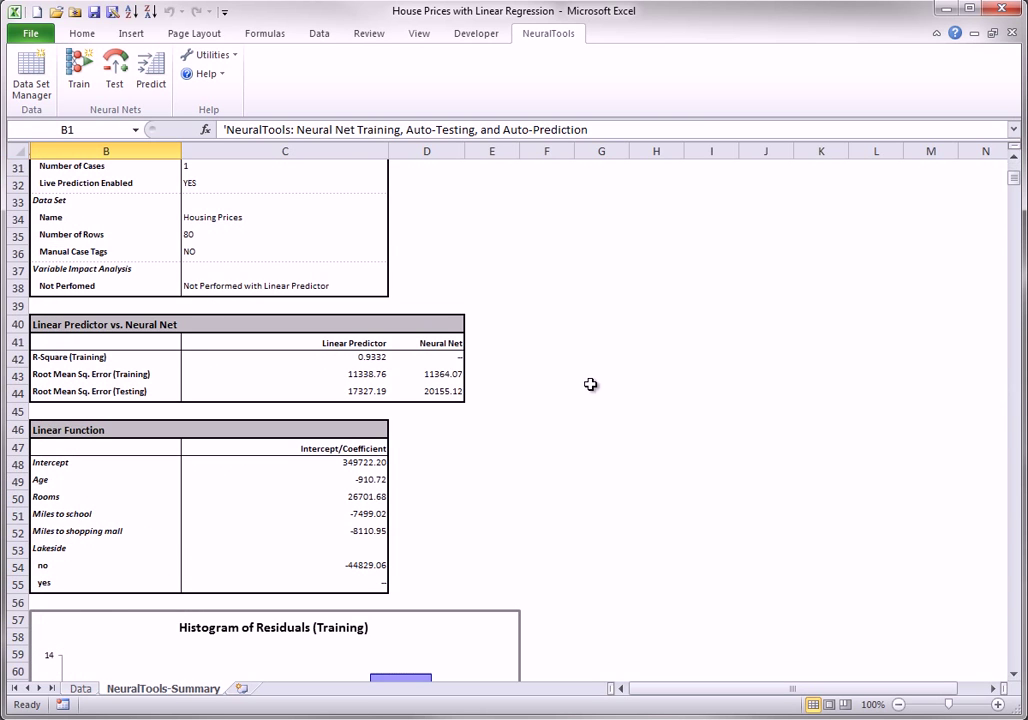
{"action": "mouse_move", "coordinate": [296, 356]}
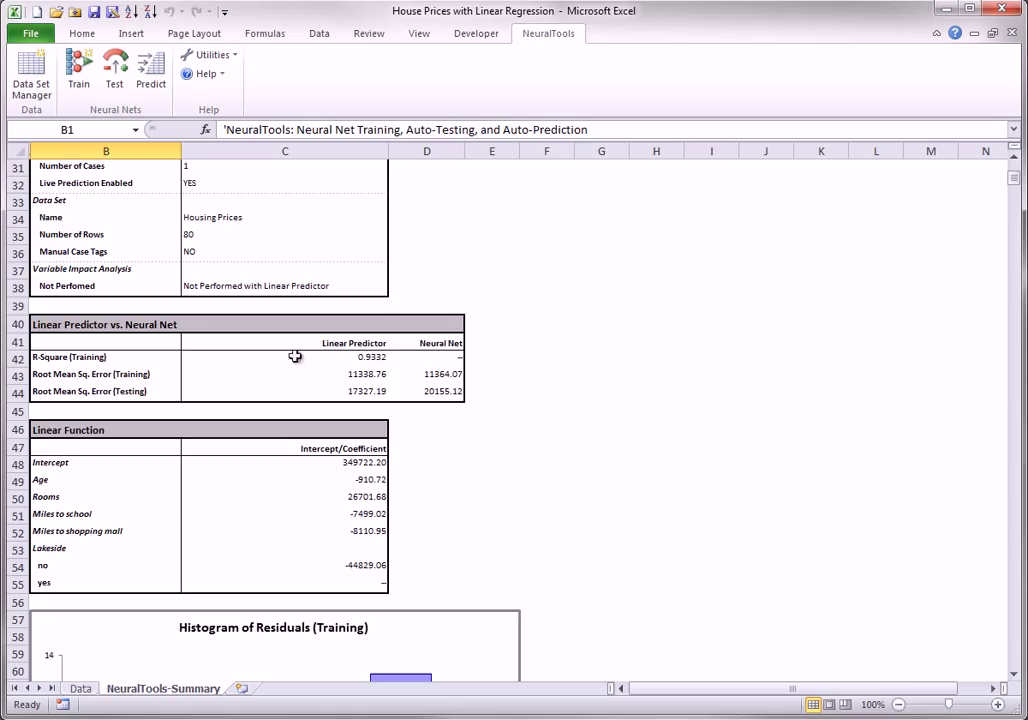
{"action": "mouse_move", "coordinate": [460, 396]}
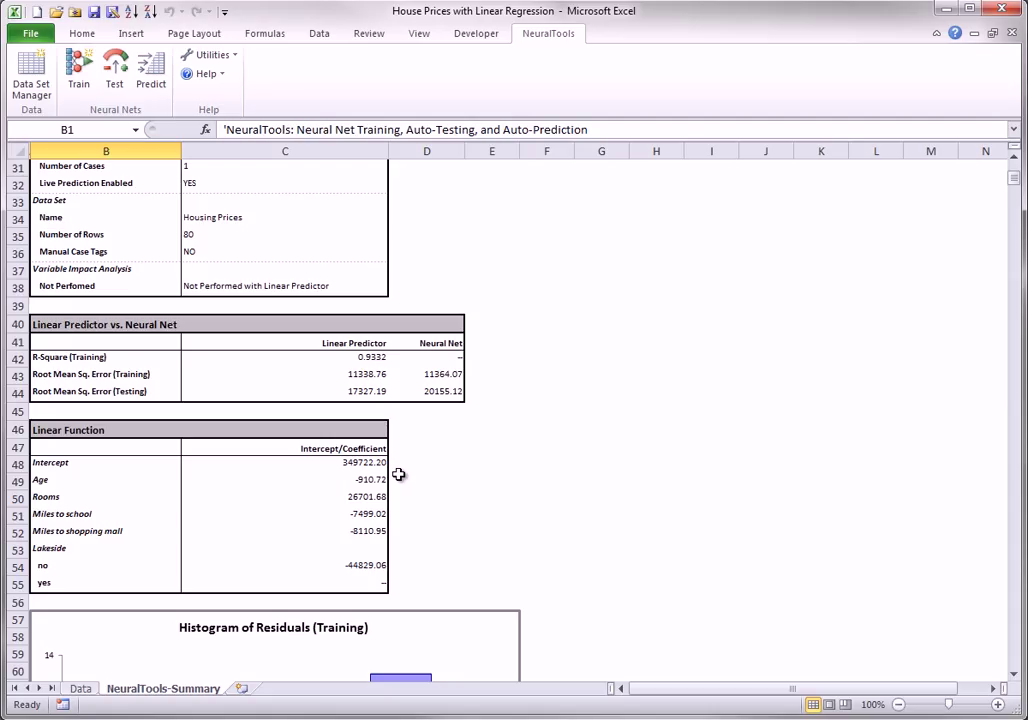
{"action": "mouse_move", "coordinate": [114, 550]}
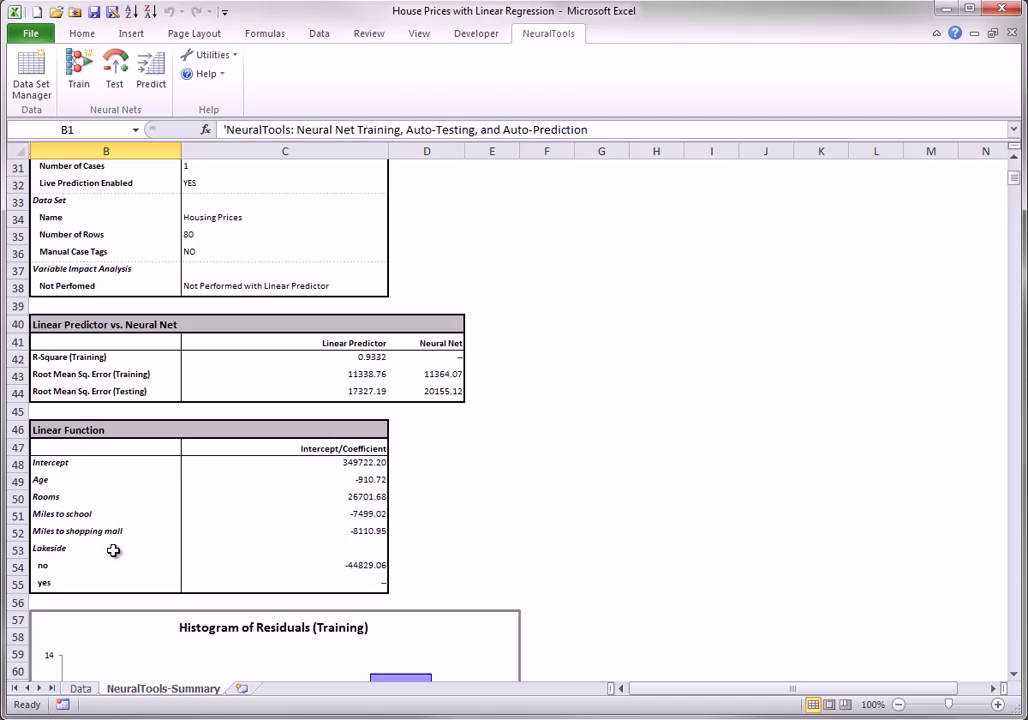